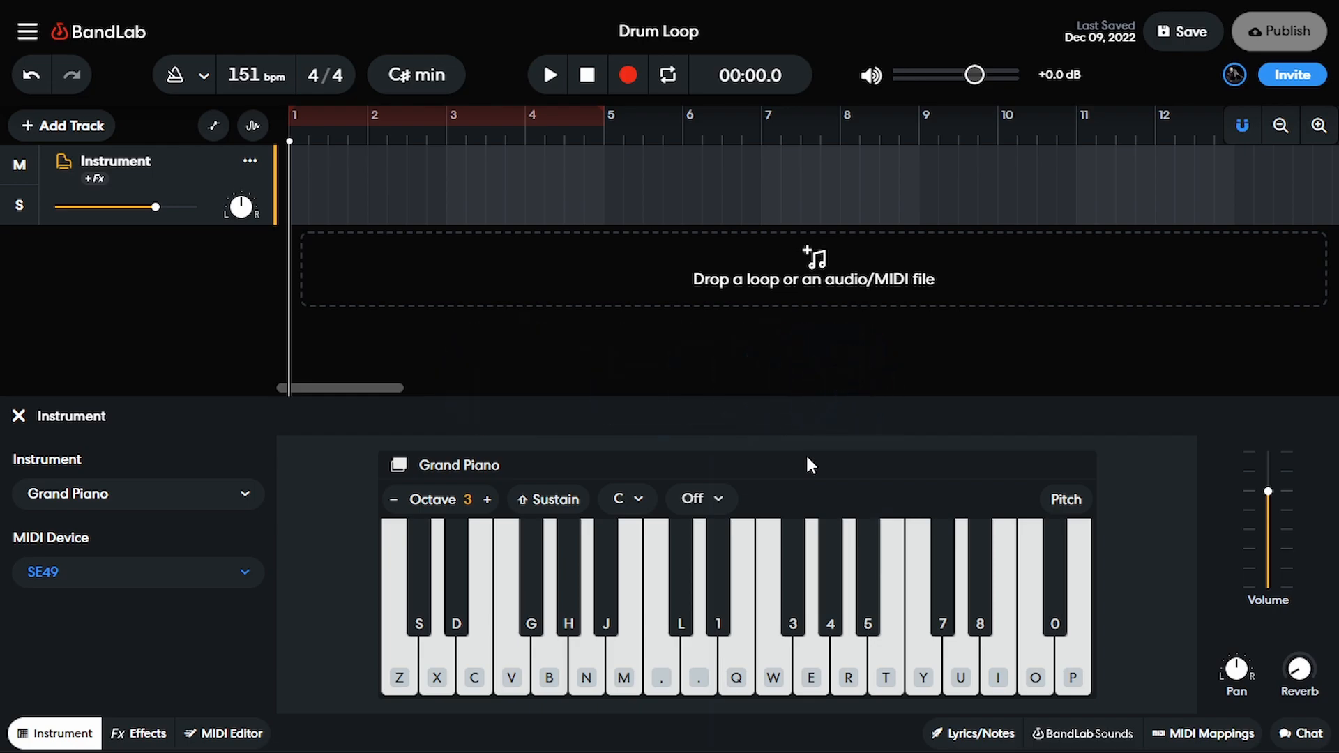
# Reconnect the SE49 USB keyboard so BandLab's notification shows it connected again.
pyautogui.click(137, 572)
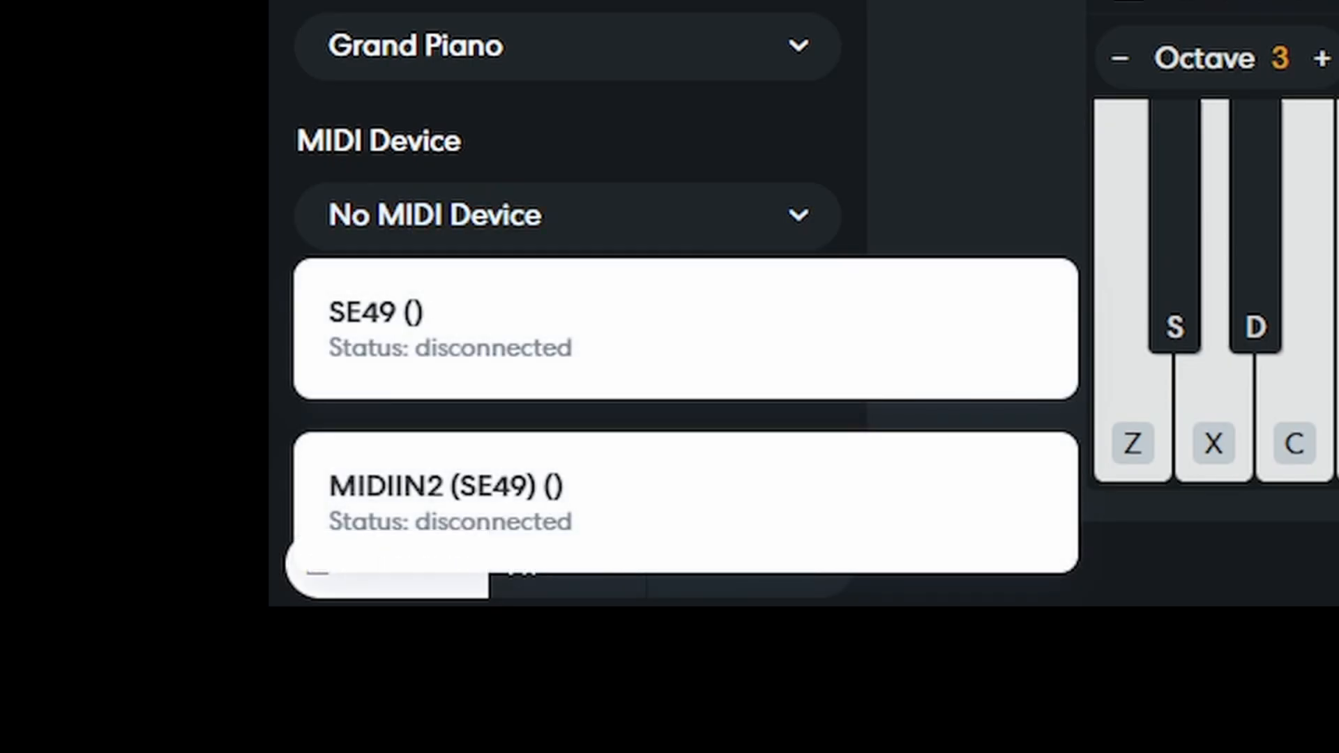
pyautogui.moveTo(856, 430)
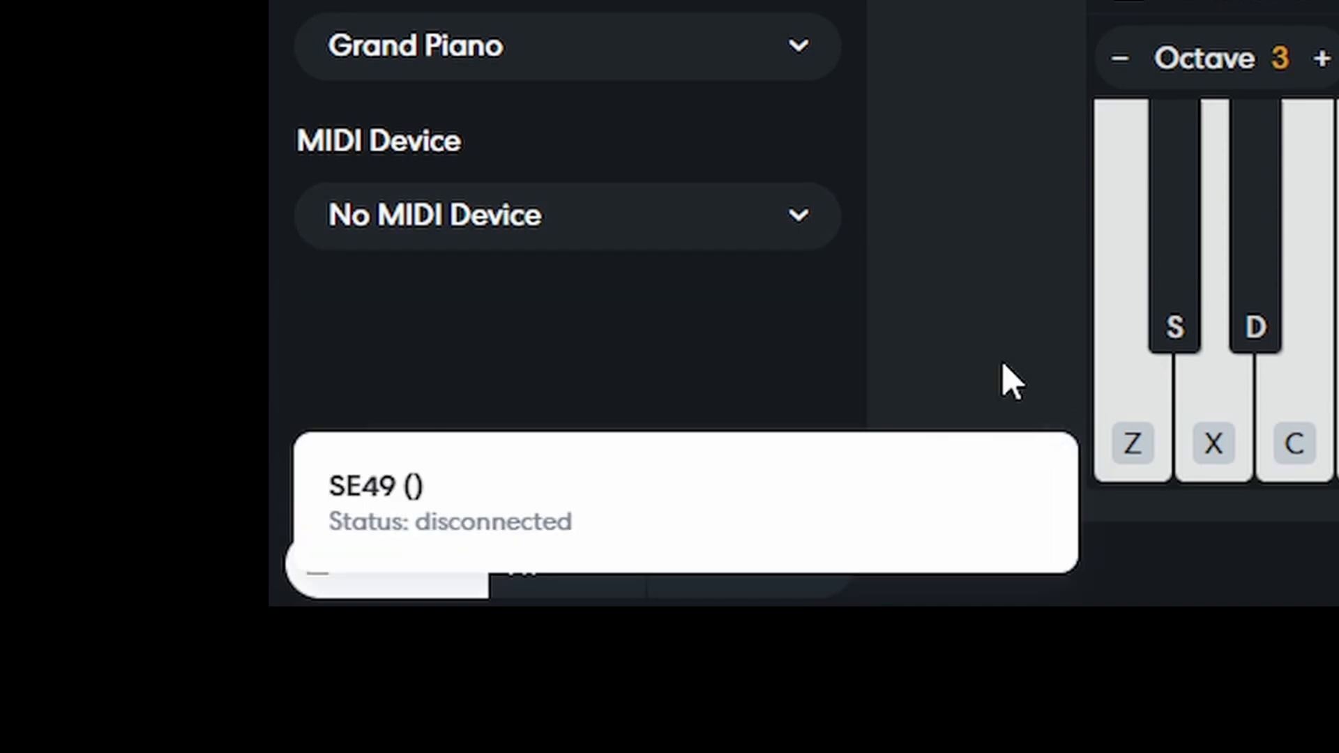
pyautogui.click(565, 214)
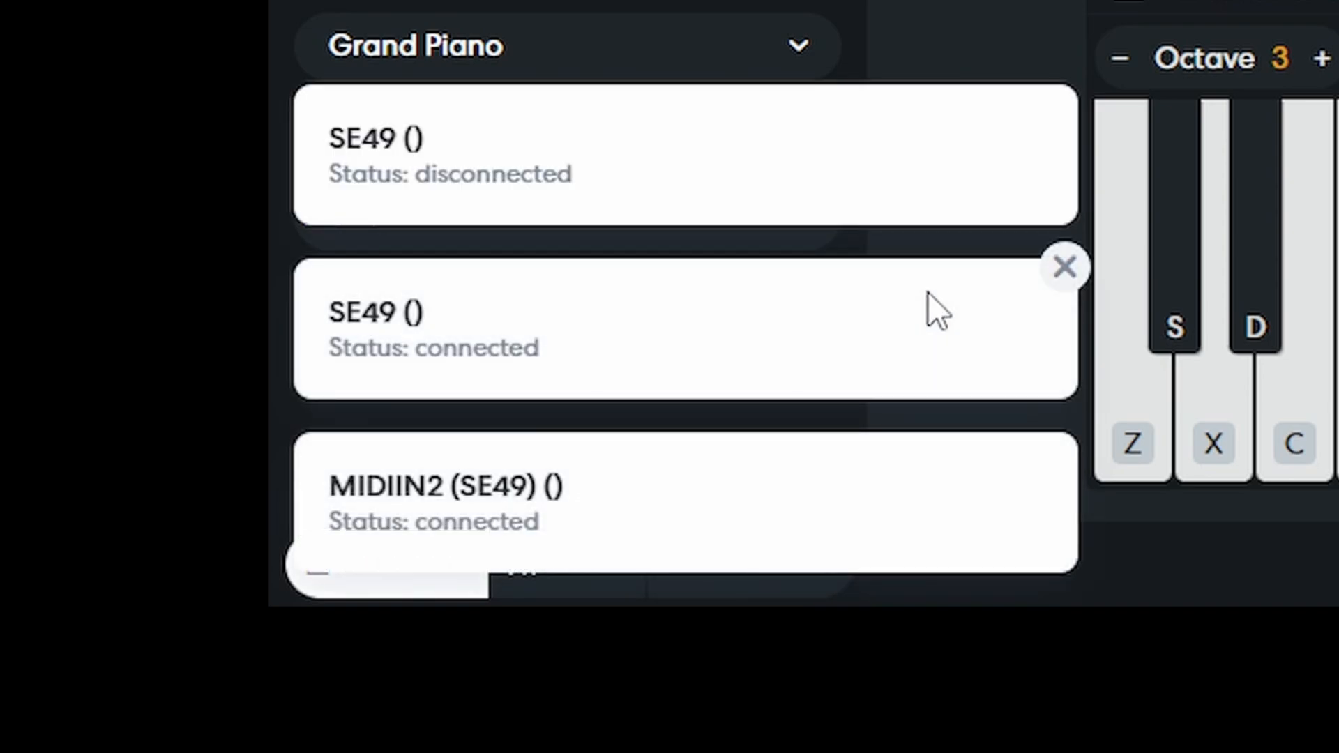
pyautogui.moveTo(393, 389)
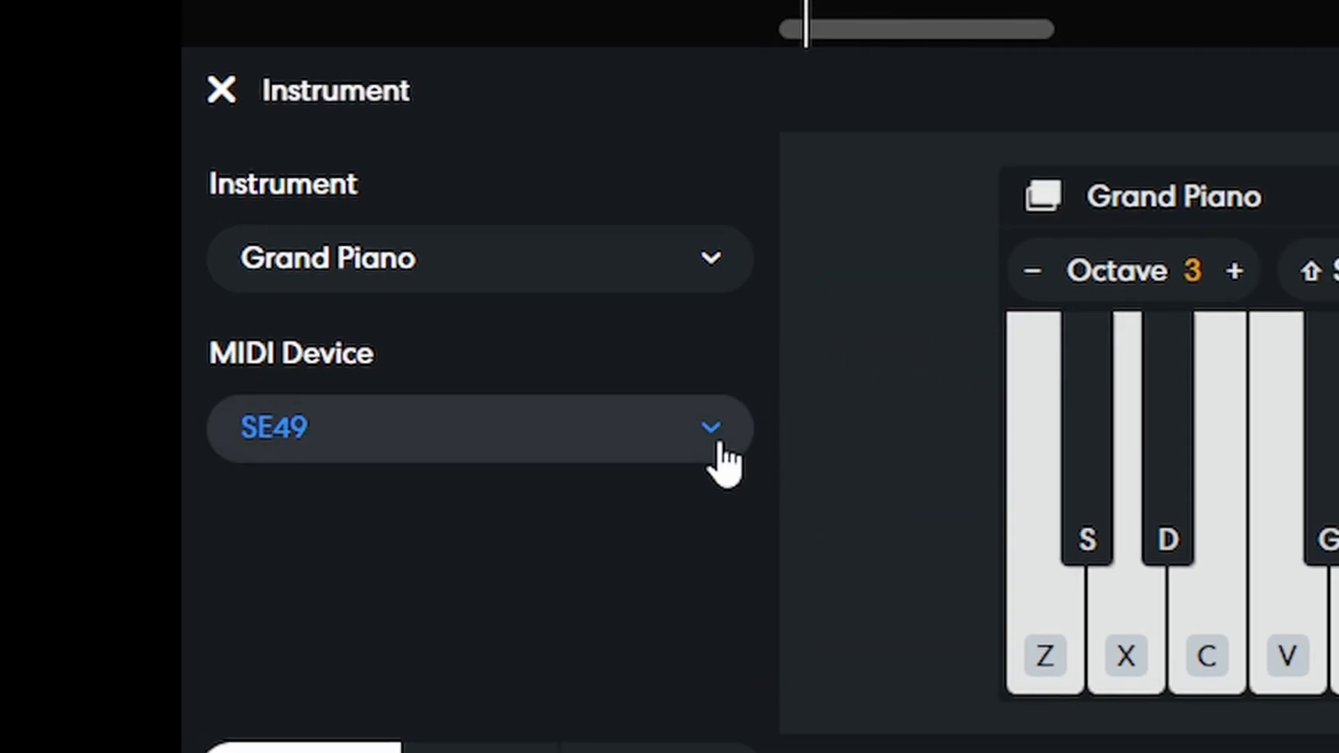
# Choose SE49 from the MIDI Device list for the Grand Piano Instrument track.
pyautogui.click(470, 427)
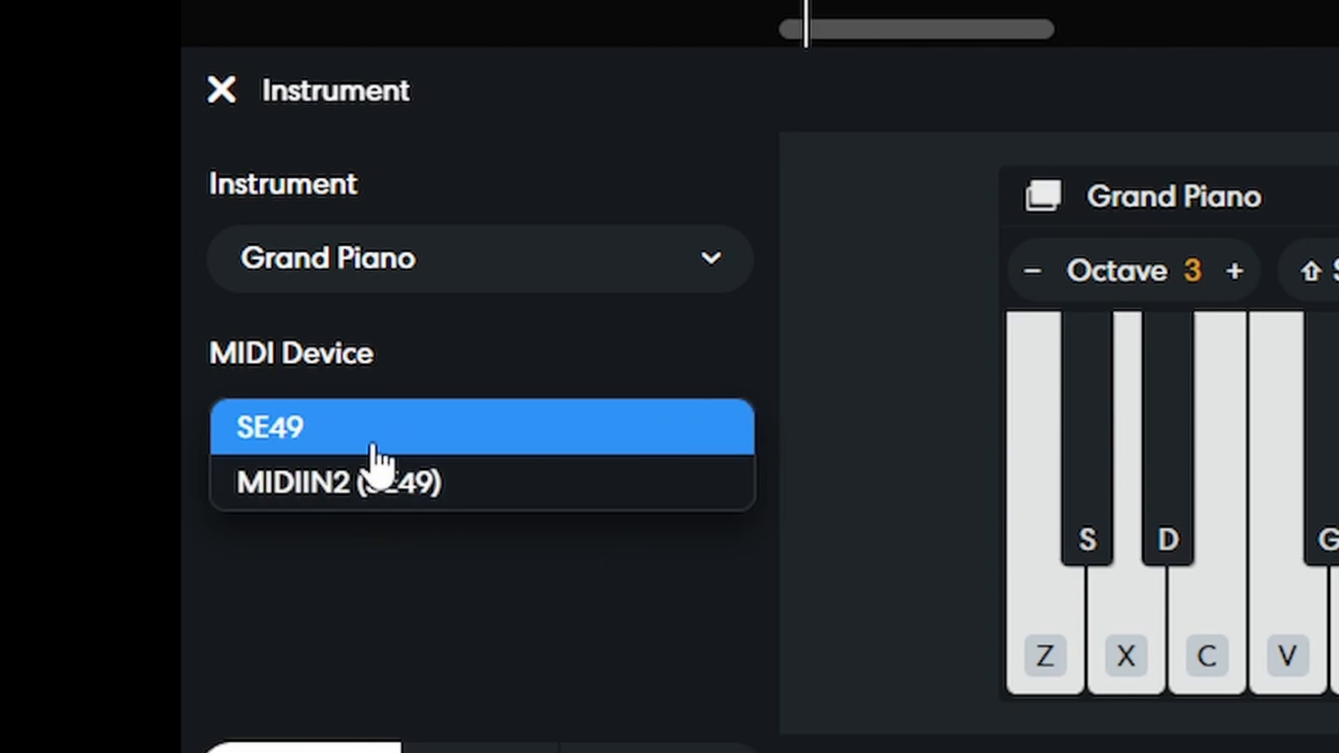
pyautogui.moveTo(342, 483)
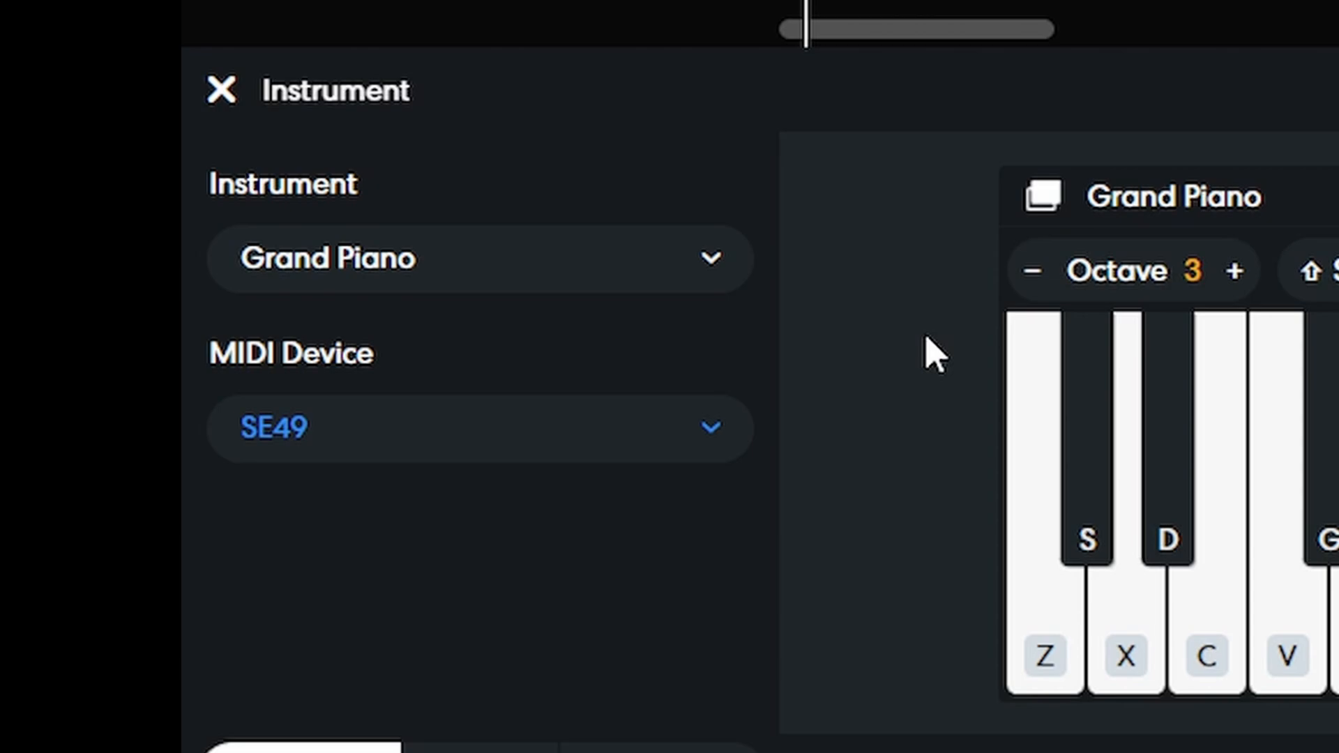
pyautogui.click(479, 428)
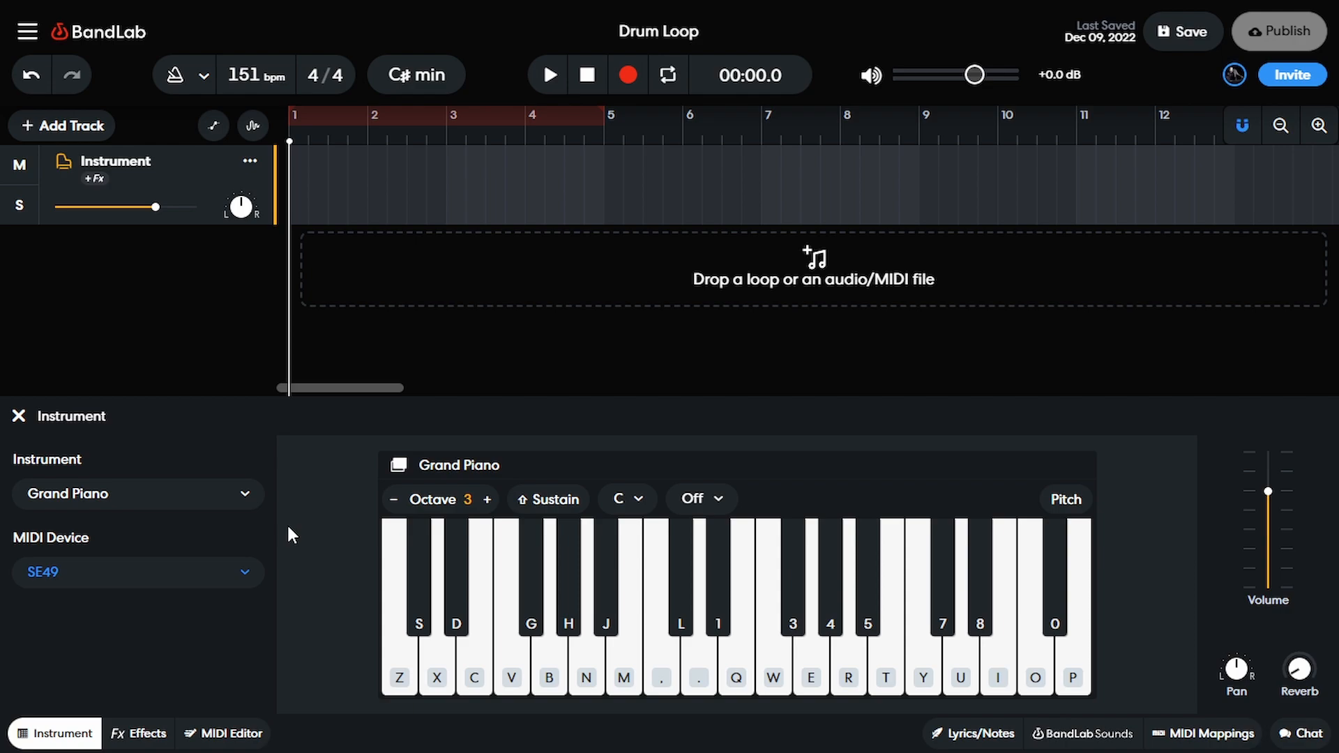
pyautogui.moveTo(491, 398)
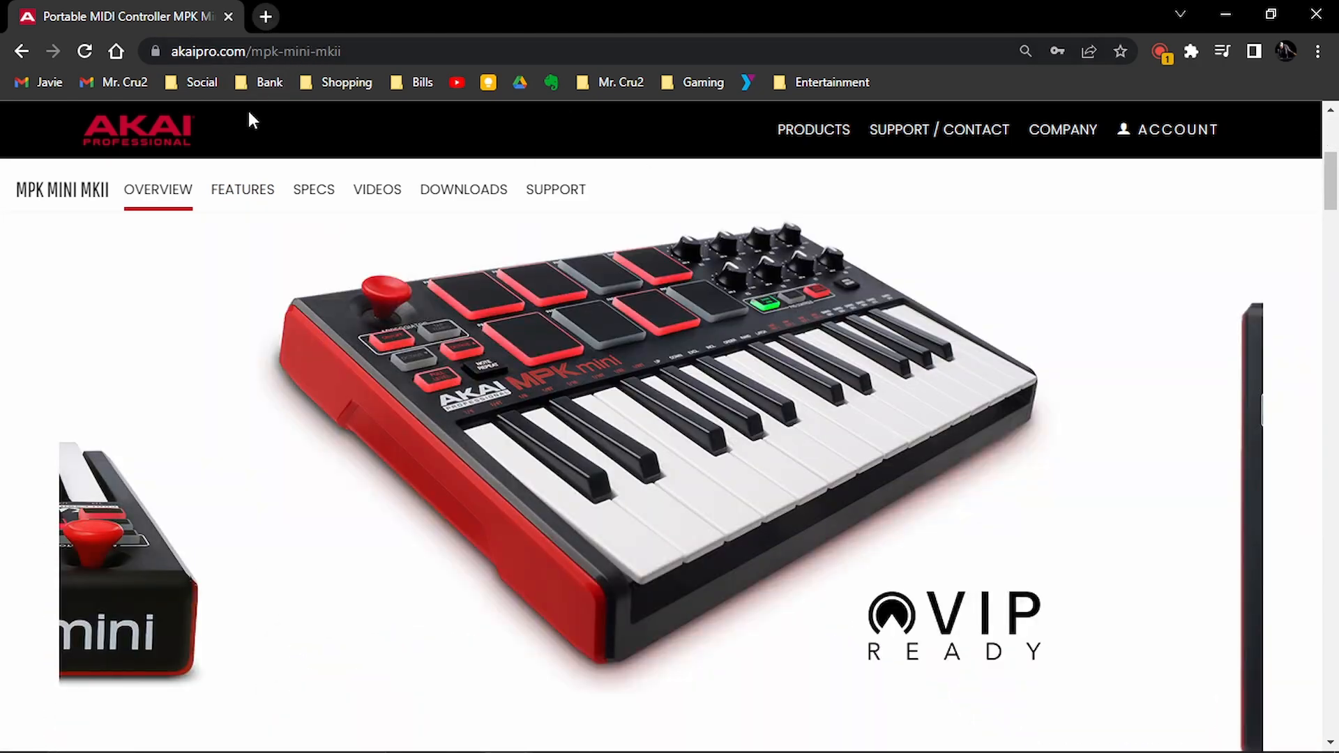
pyautogui.scroll(-3)
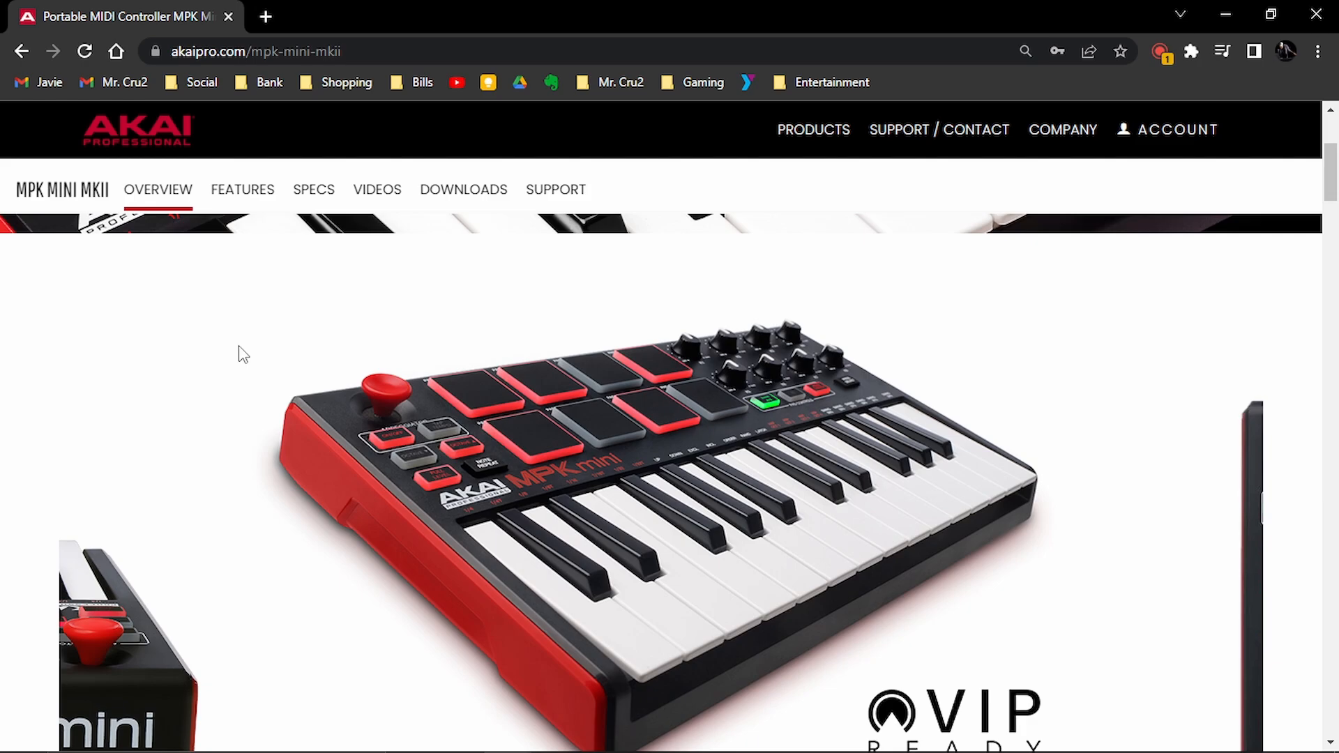
pyautogui.scroll(-3)
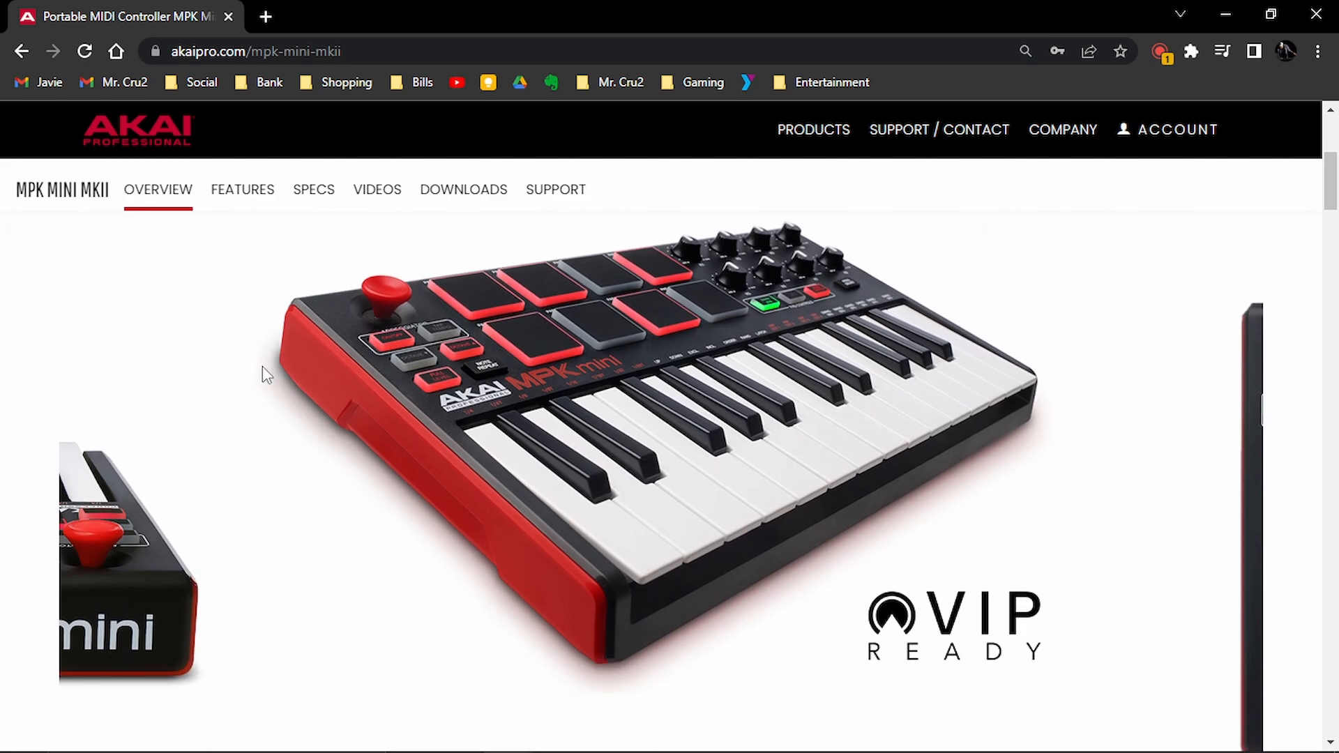
pyautogui.moveTo(580, 368)
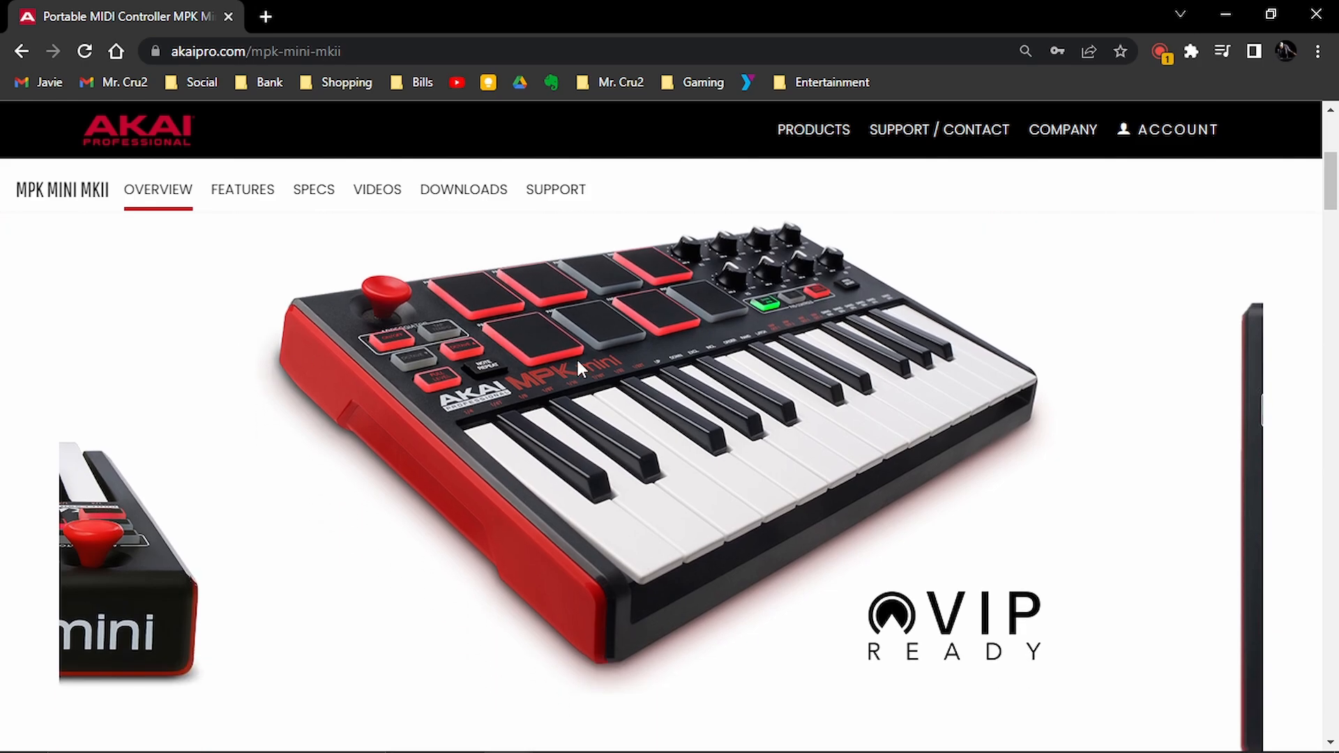
pyautogui.scroll(-3)
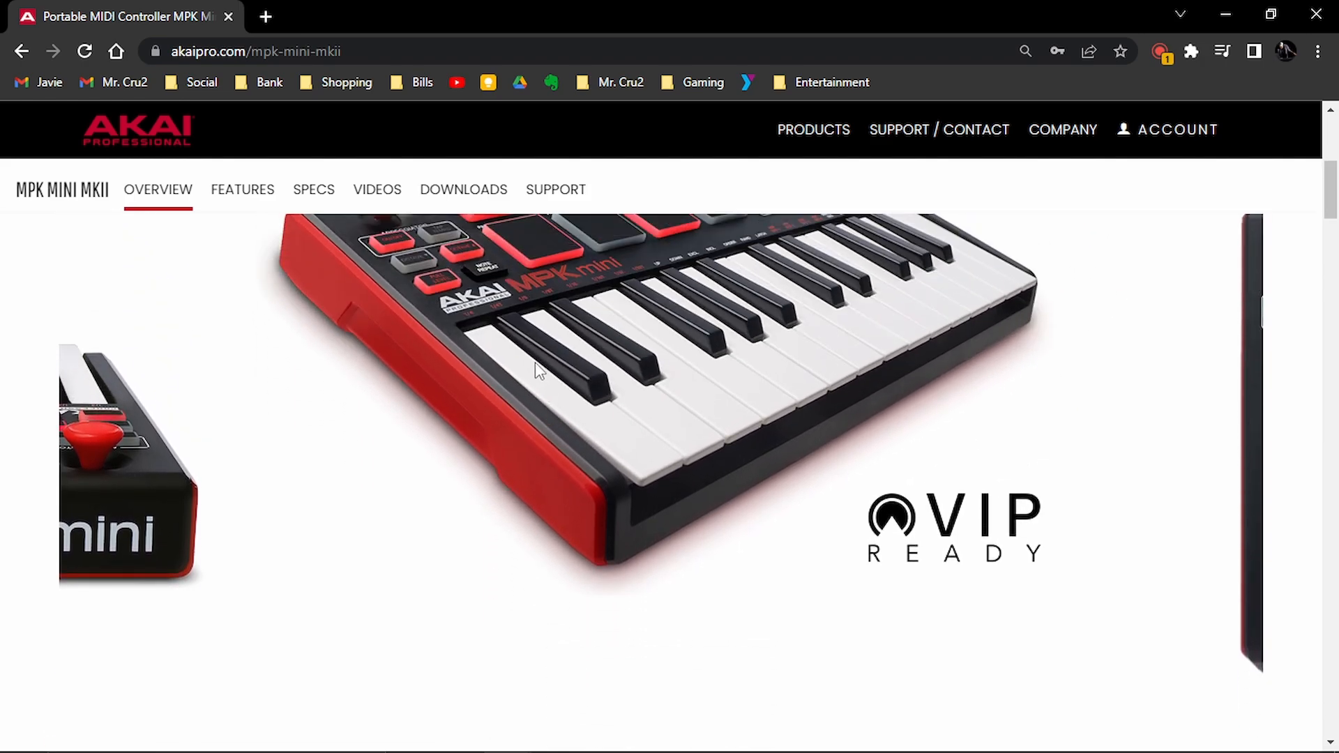
pyautogui.scroll(-3)
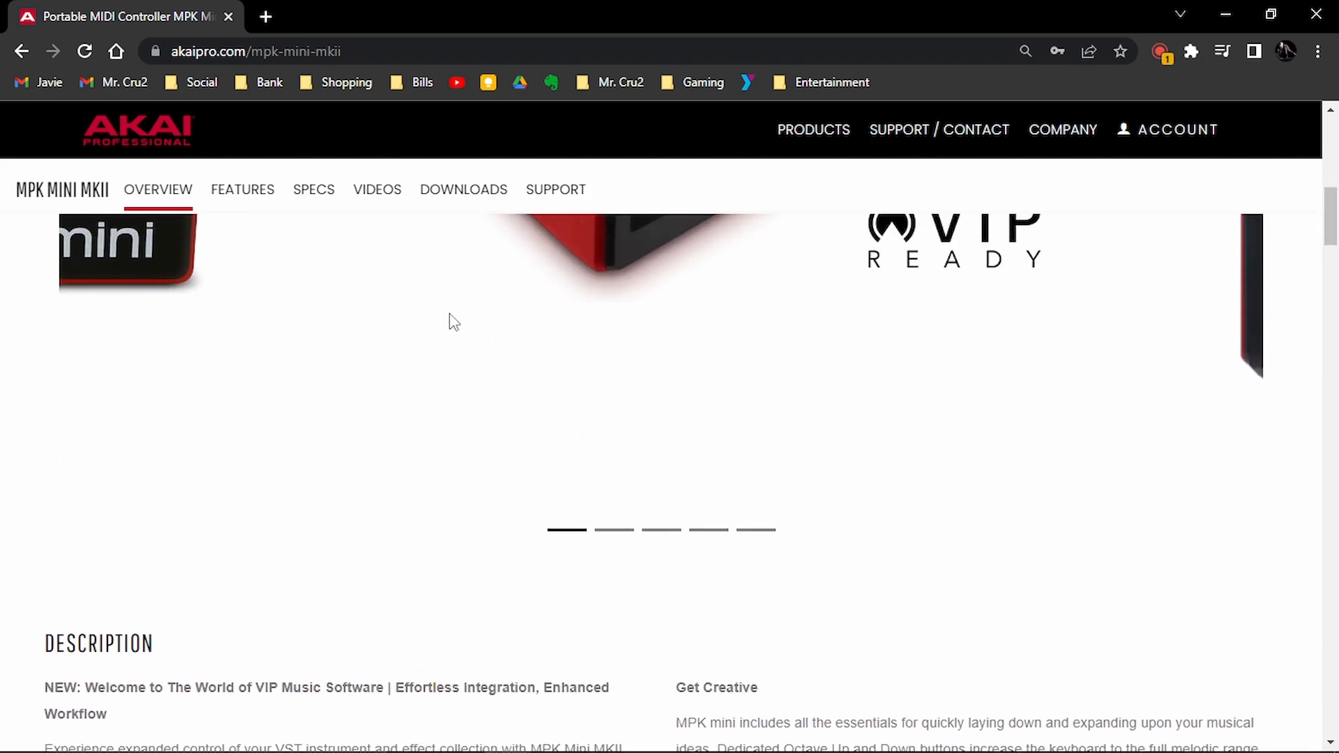
pyautogui.scroll(3)
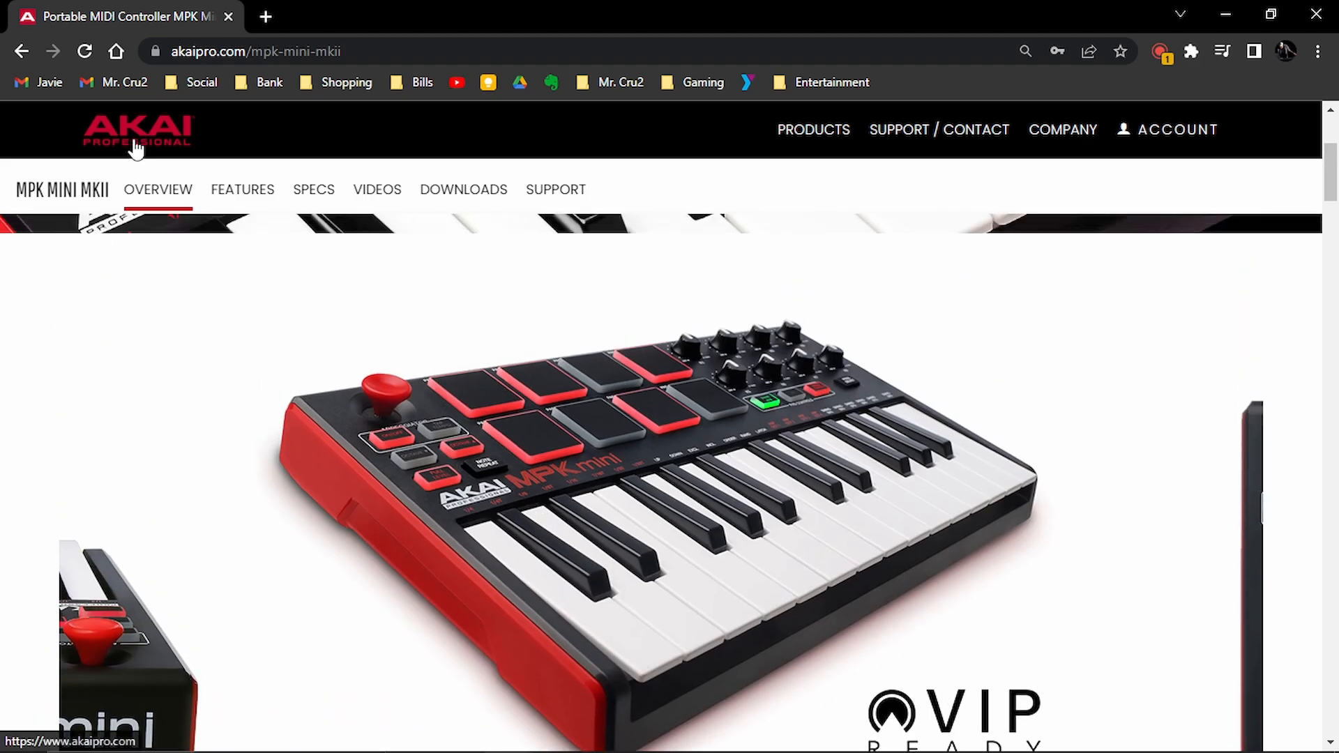
pyautogui.moveTo(556, 197)
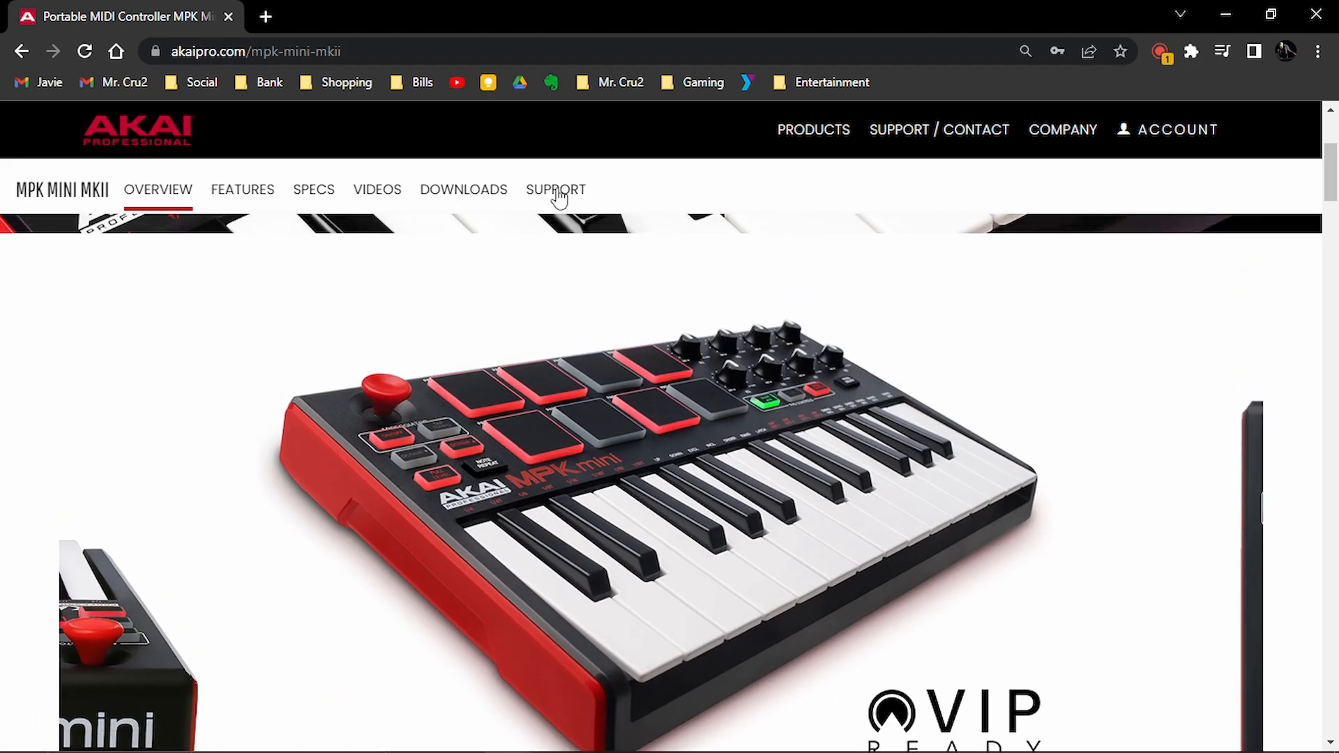
pyautogui.moveTo(527, 399)
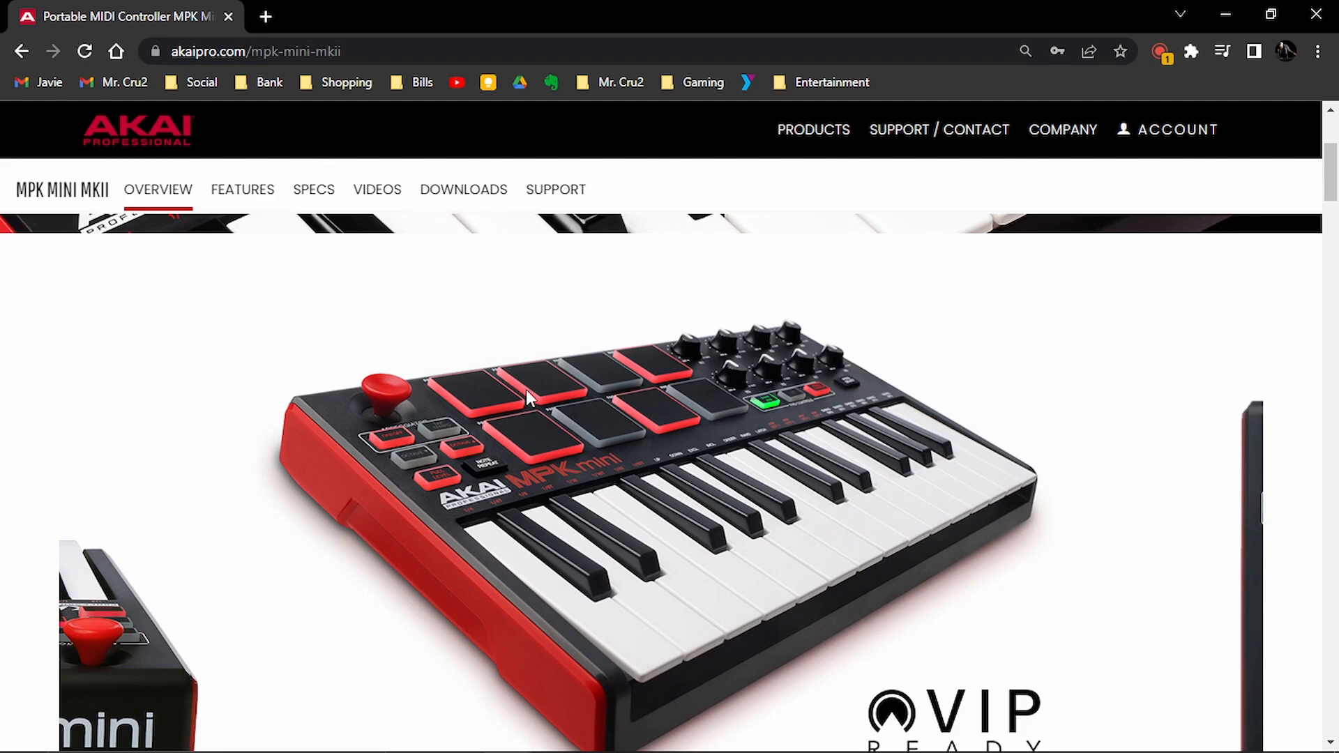
# Navigate Products > Keyboards to MPK Mini mkII and show its Downloads & Documents list.
pyautogui.click(812, 128)
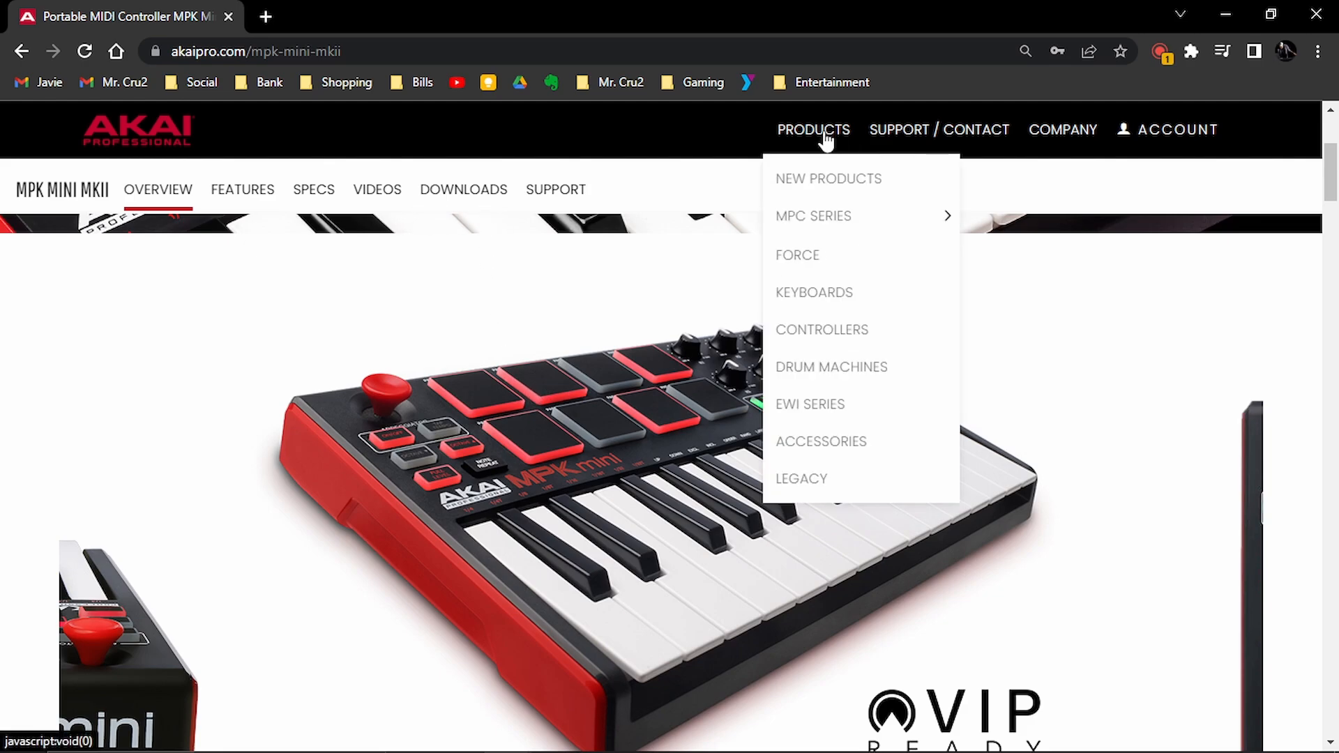
pyautogui.click(814, 292)
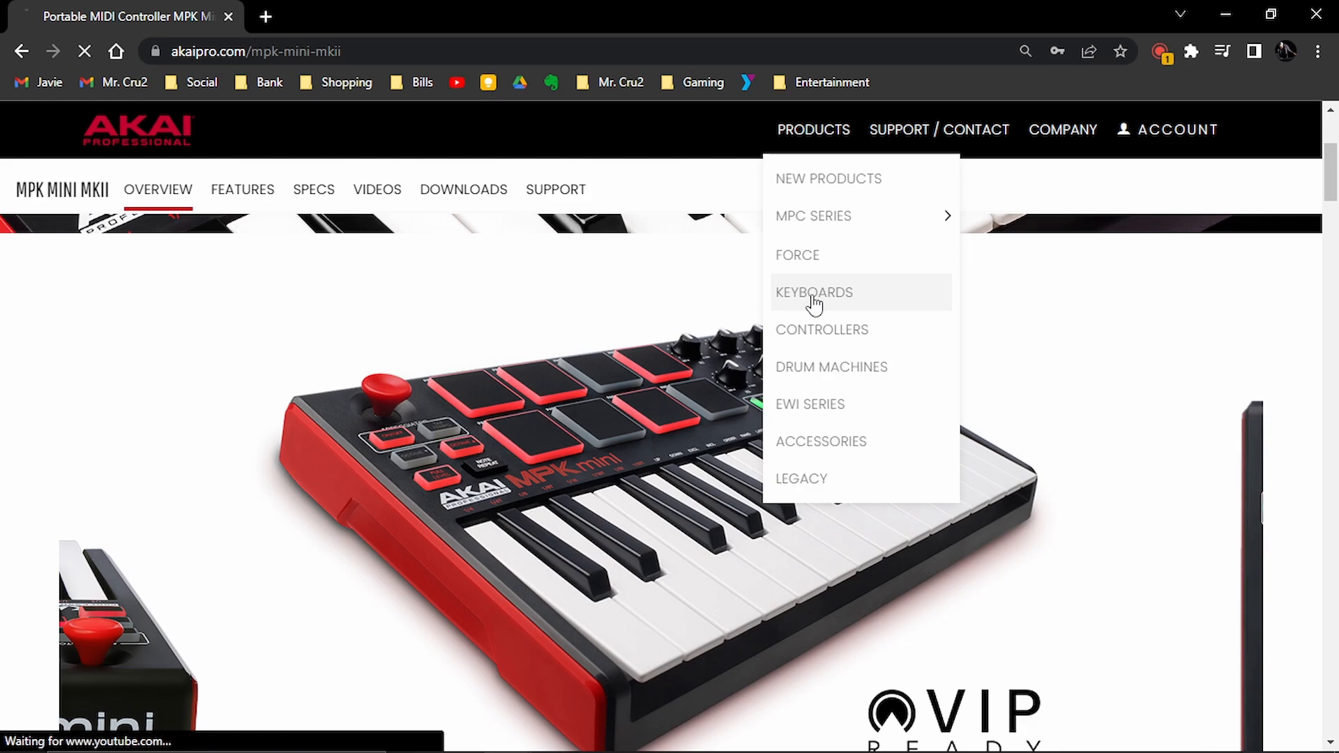
pyautogui.click(814, 291)
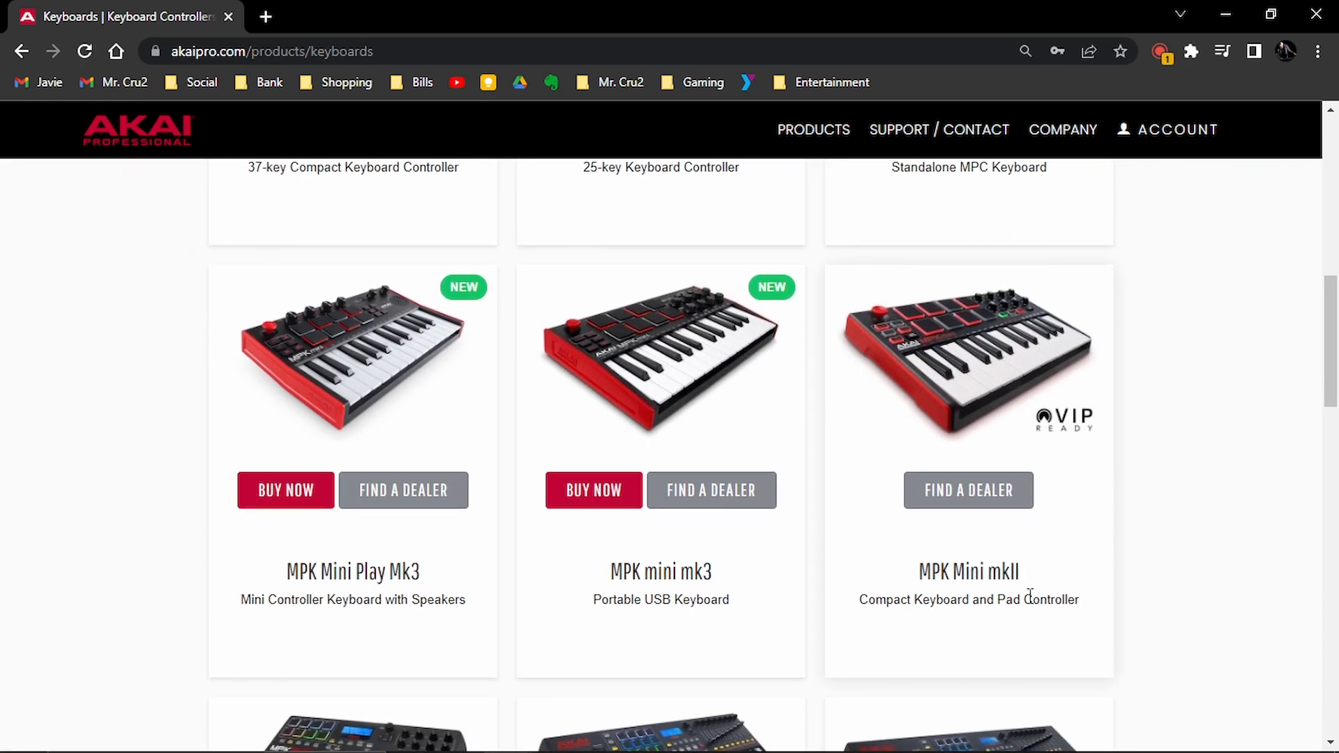
pyautogui.click(968, 354)
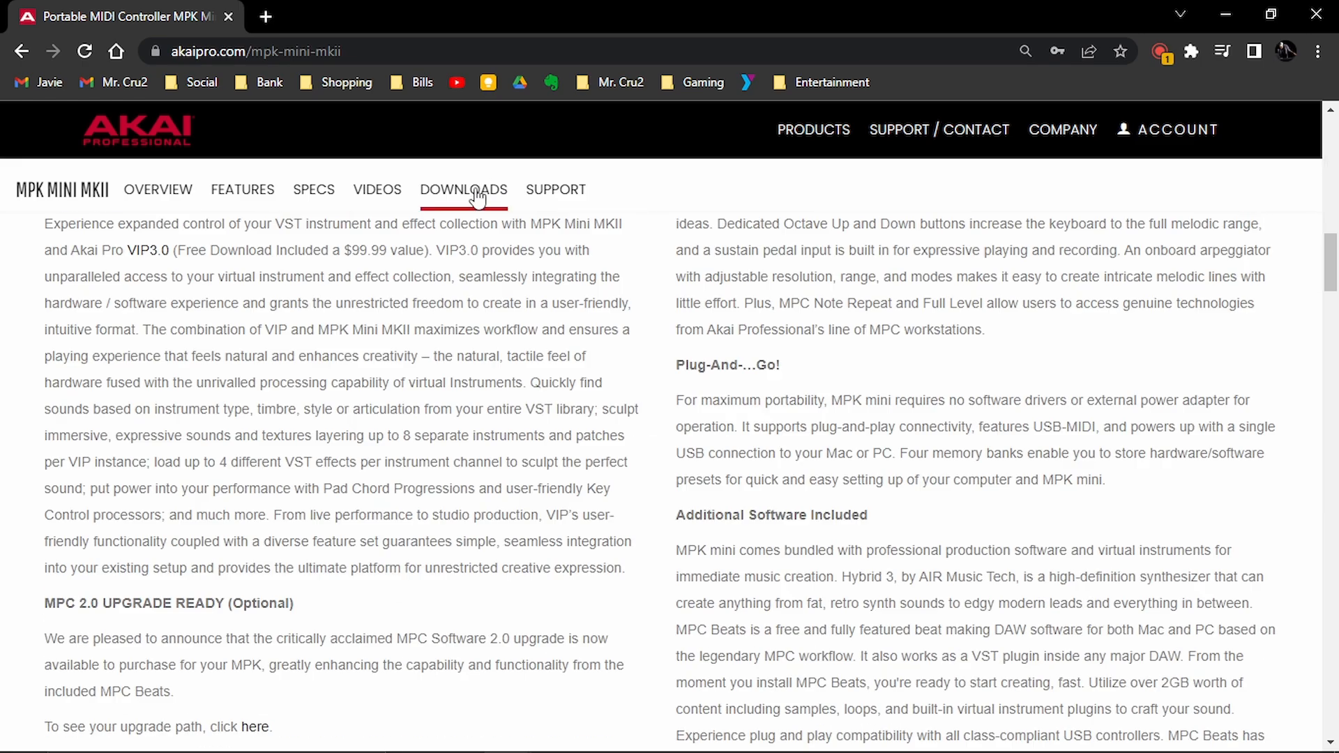
pyautogui.click(463, 189)
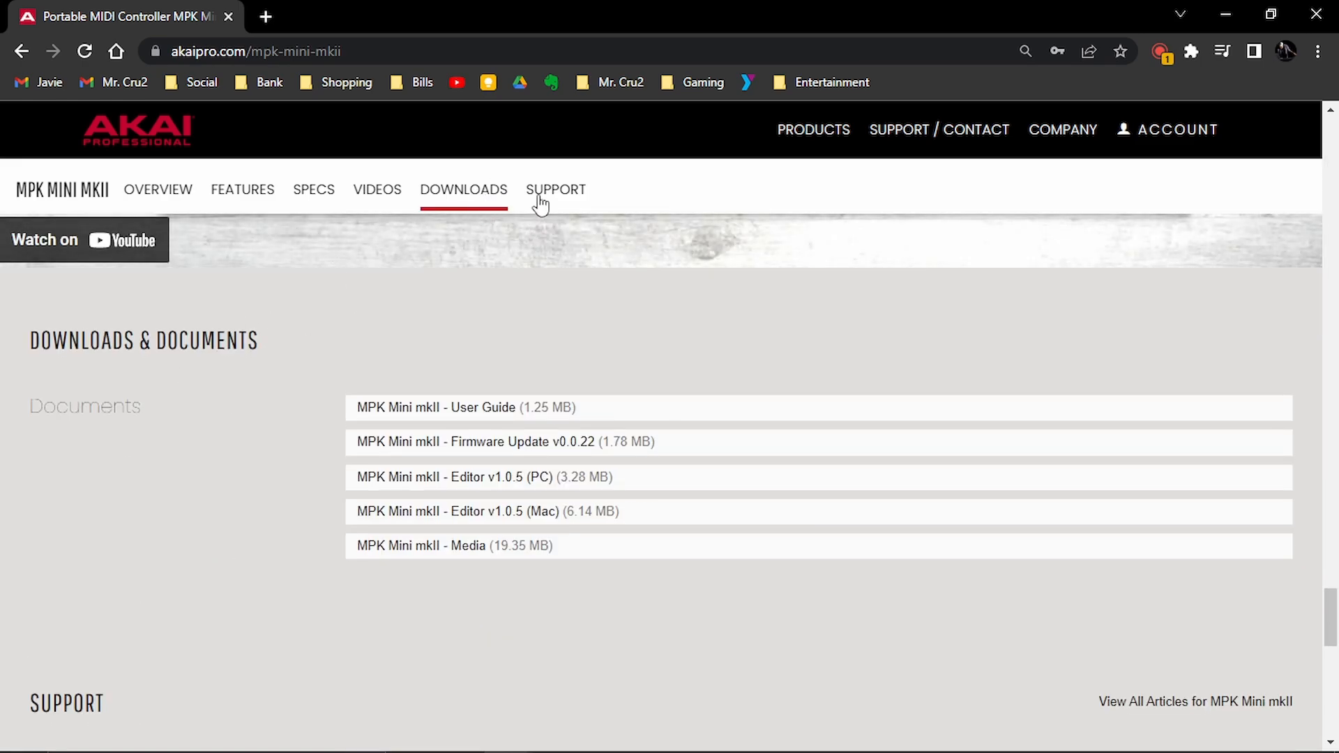
pyautogui.moveTo(281, 327)
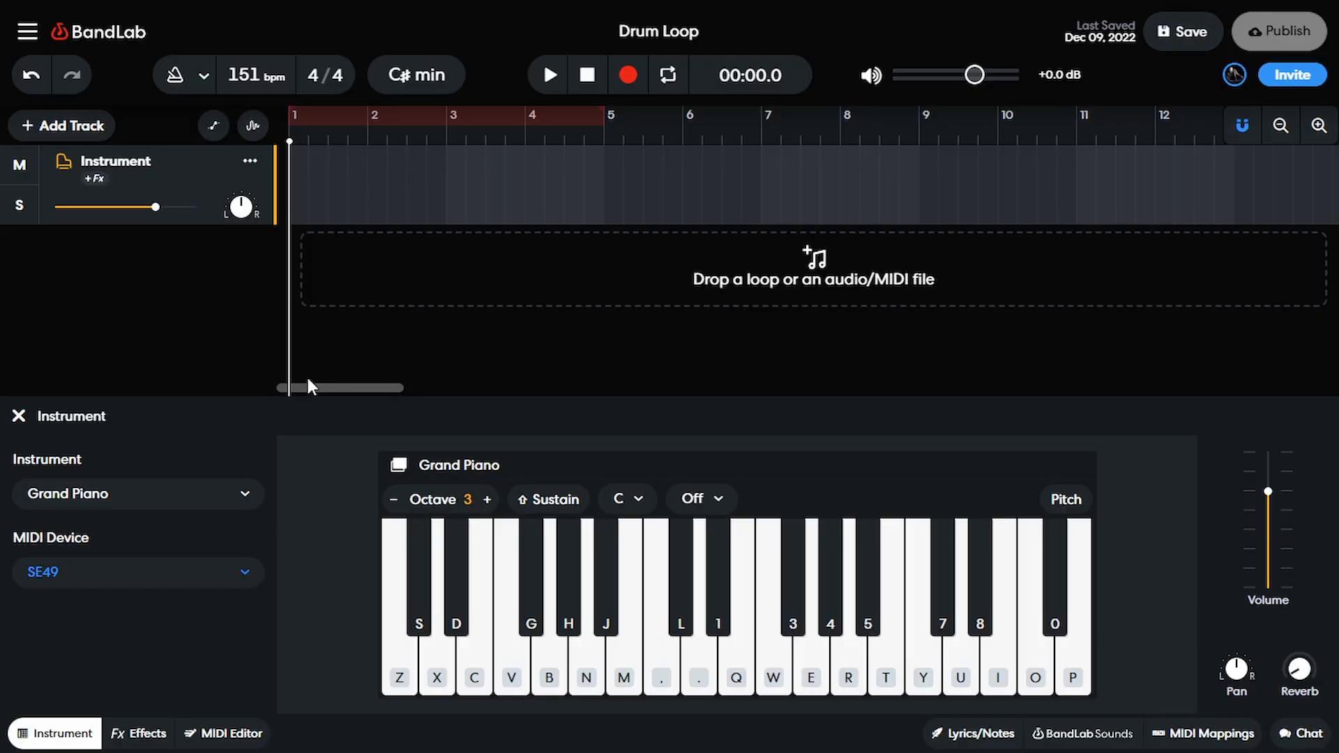
pyautogui.moveTo(132, 369)
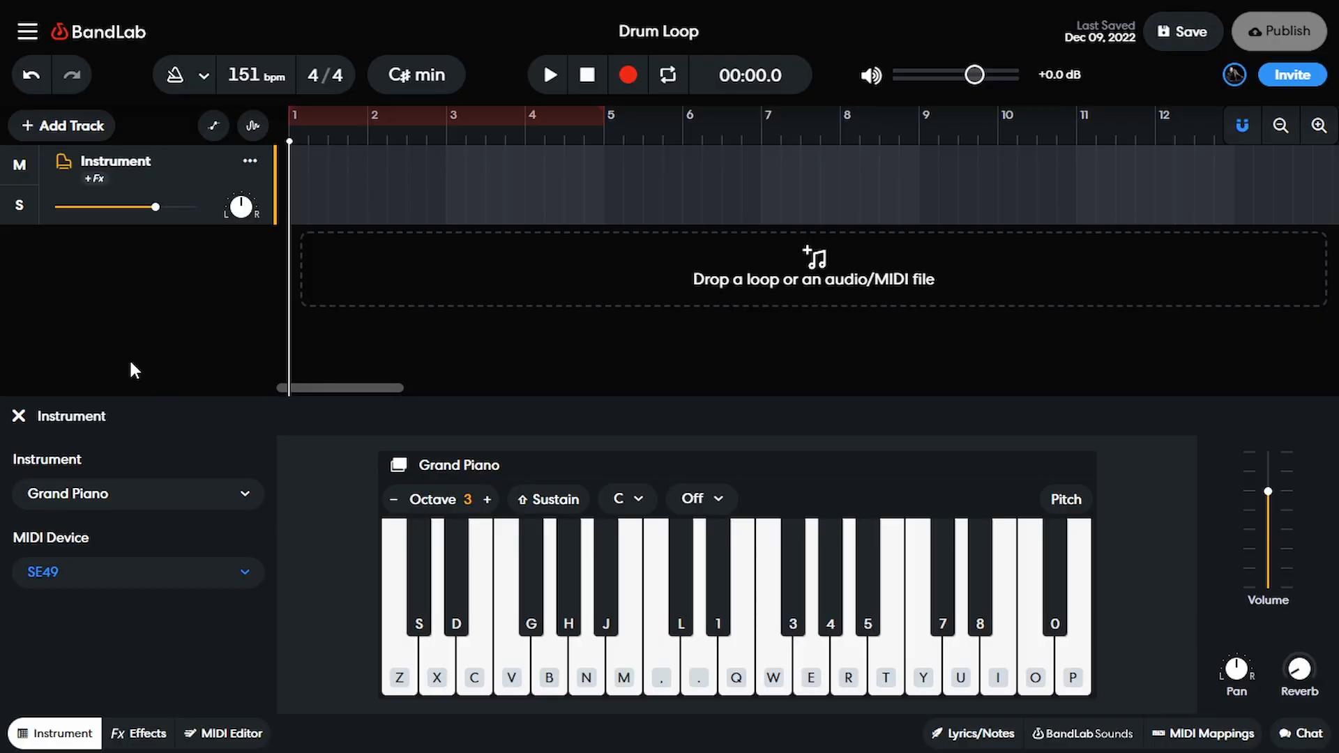
pyautogui.moveTo(162, 395)
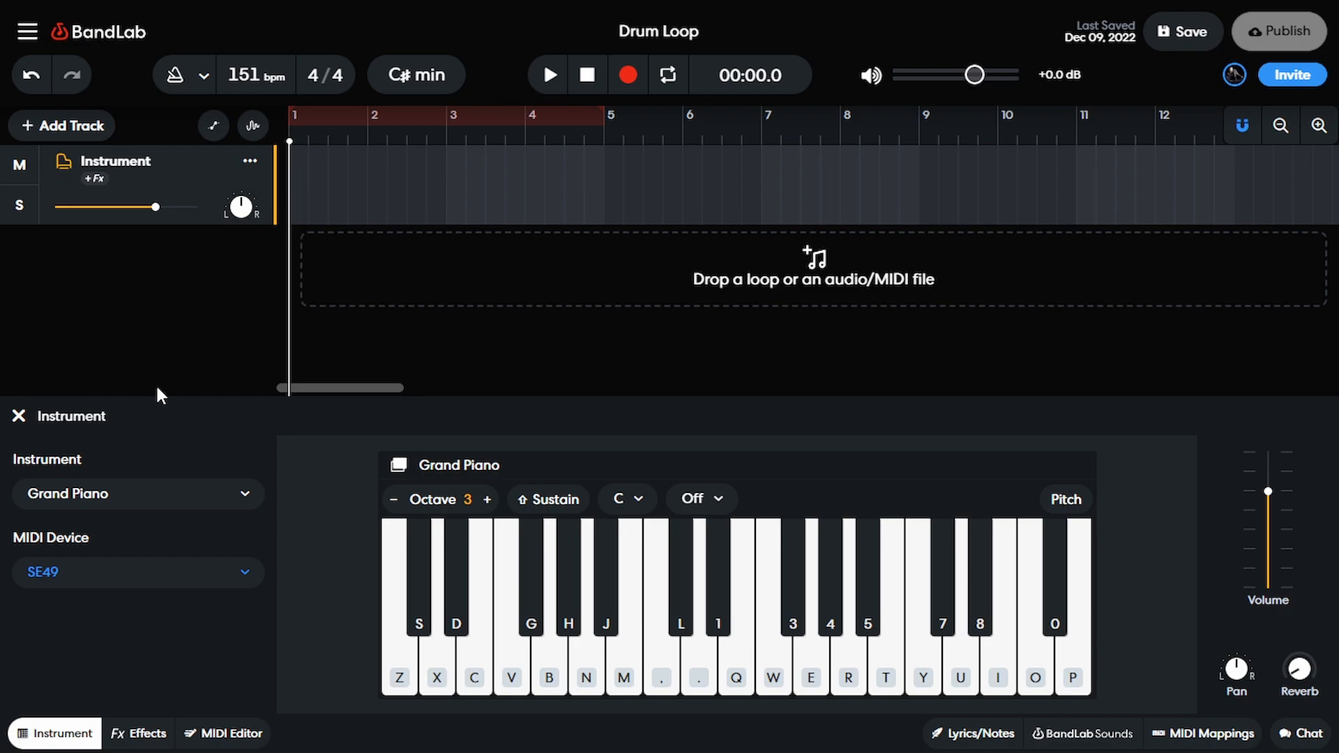
pyautogui.moveTo(207, 599)
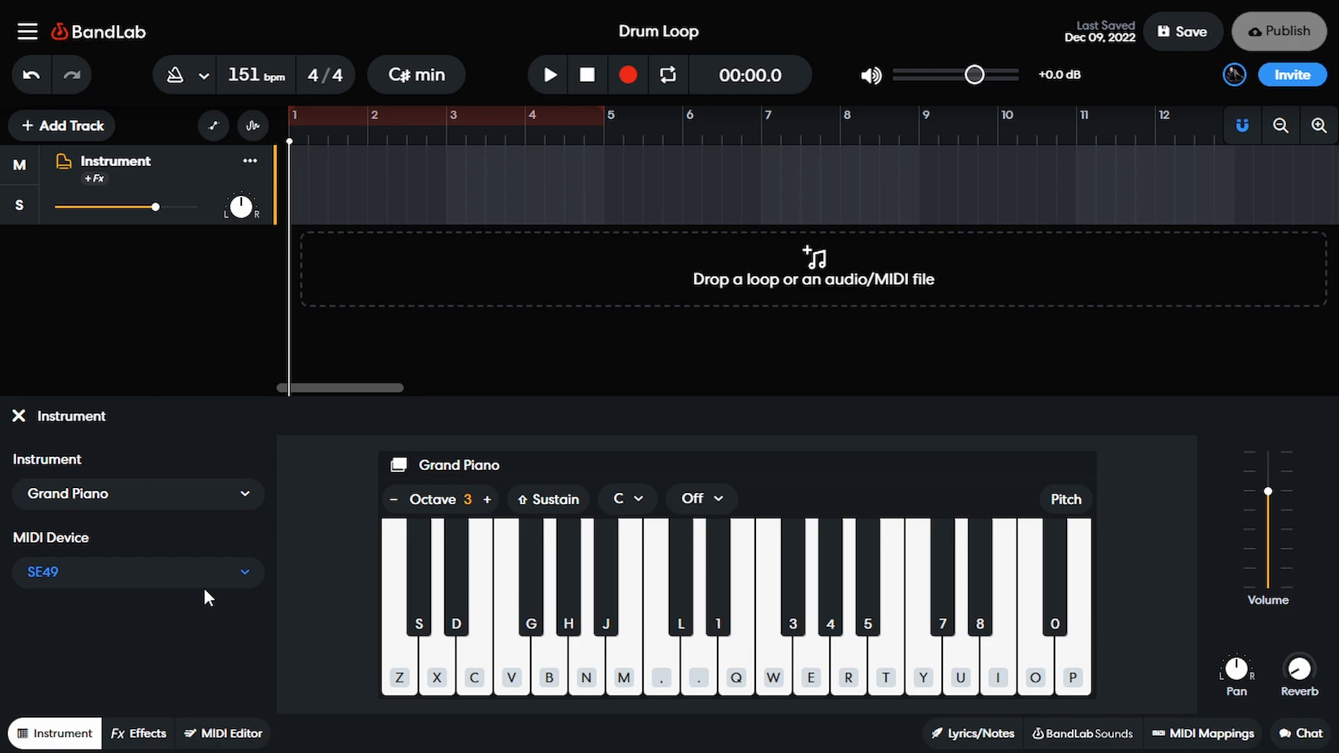
pyautogui.click(137, 572)
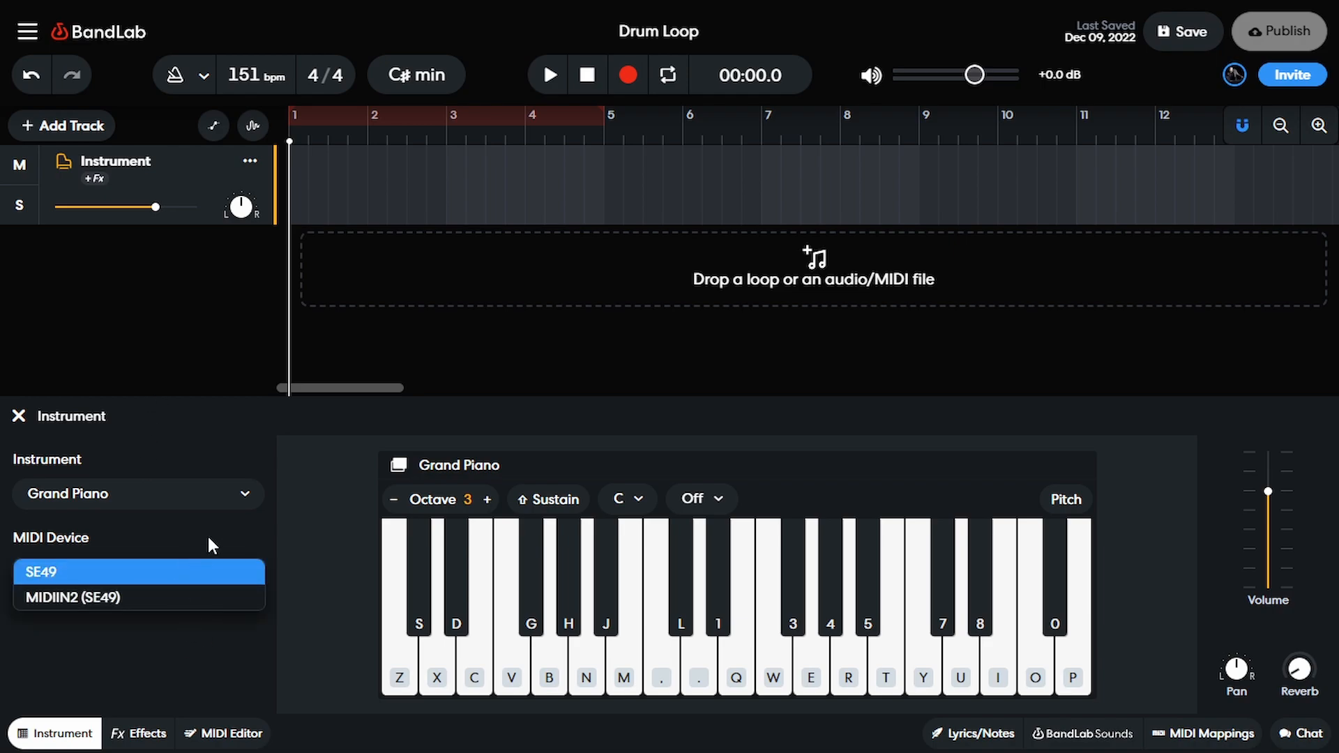
pyautogui.click(137, 572)
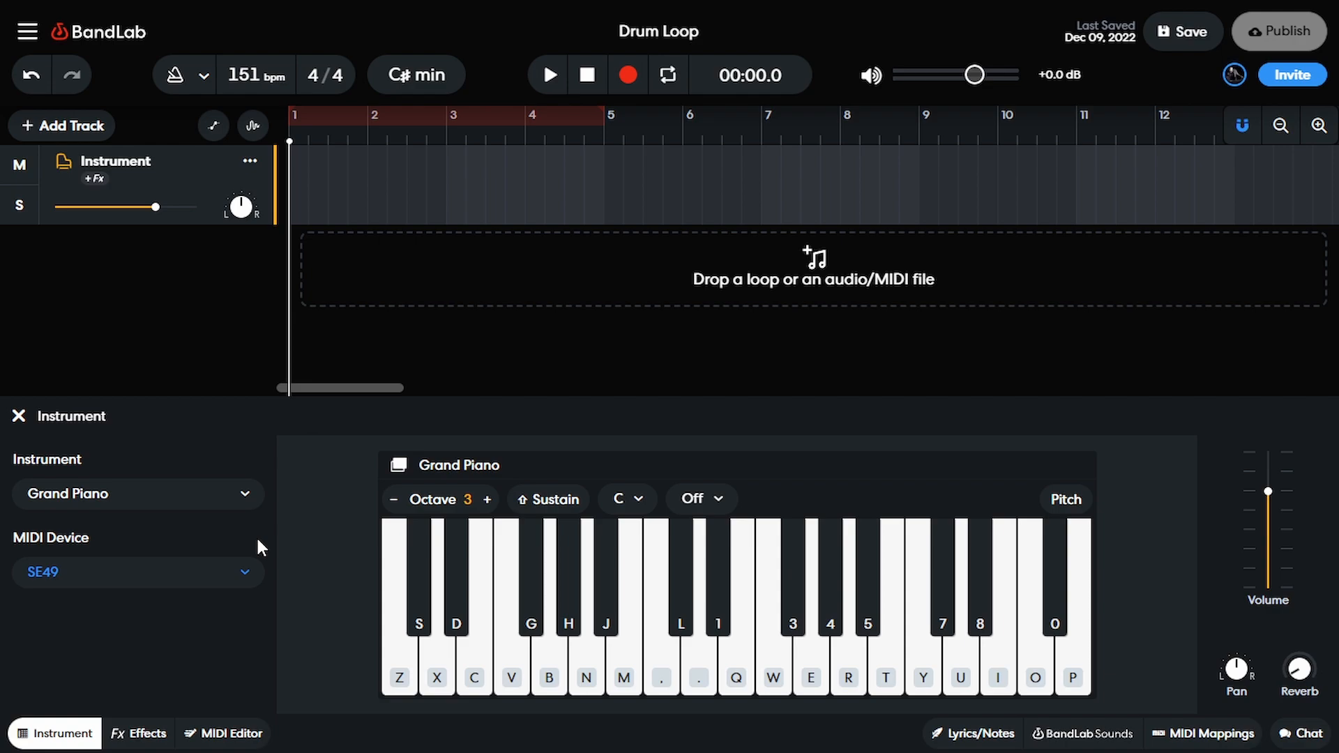
pyautogui.moveTo(358, 399)
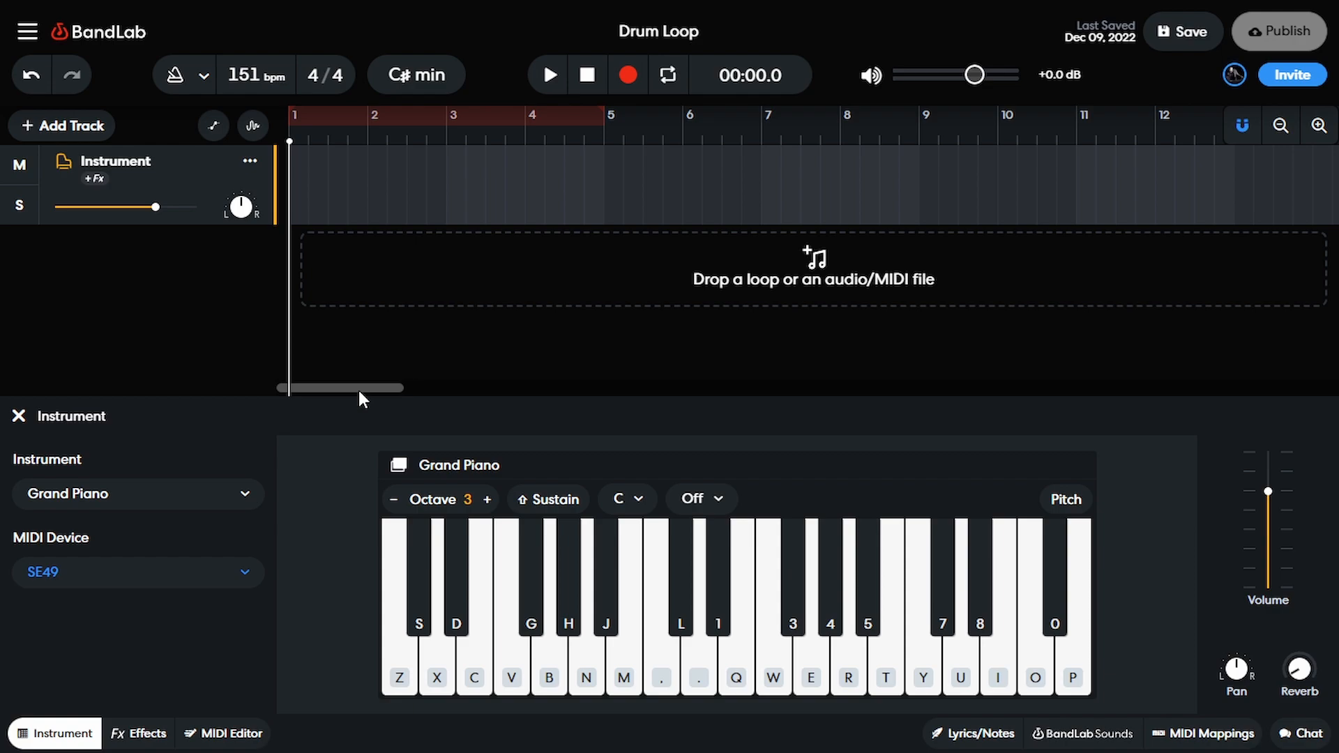
pyautogui.moveTo(803, 315)
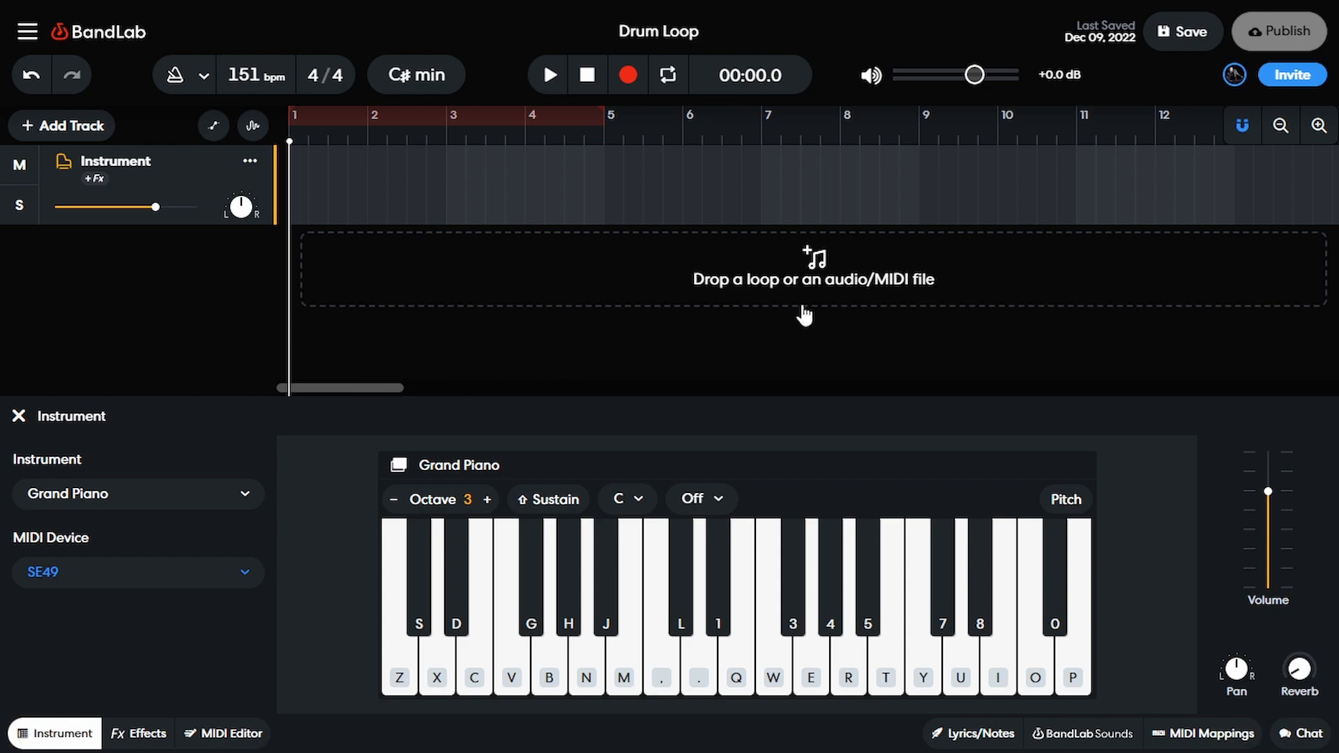
pyautogui.moveTo(134, 621)
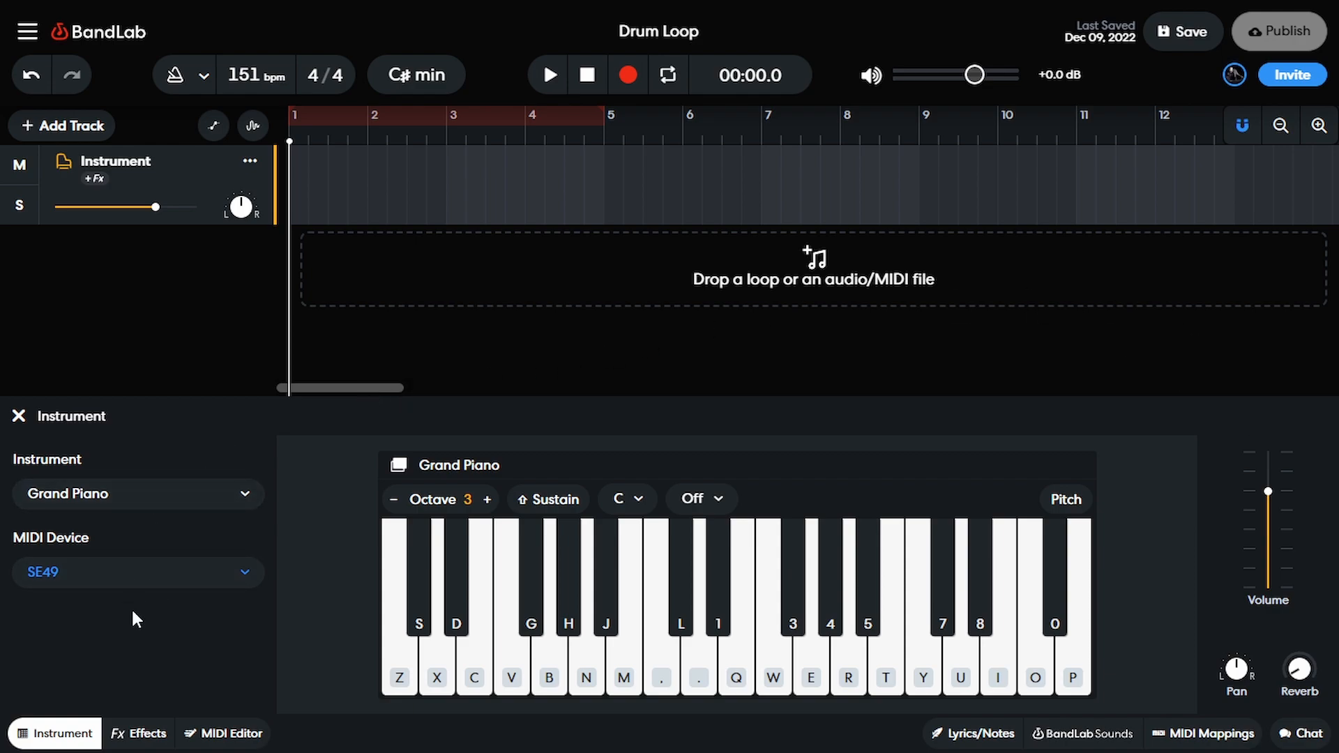
pyautogui.moveTo(142, 618)
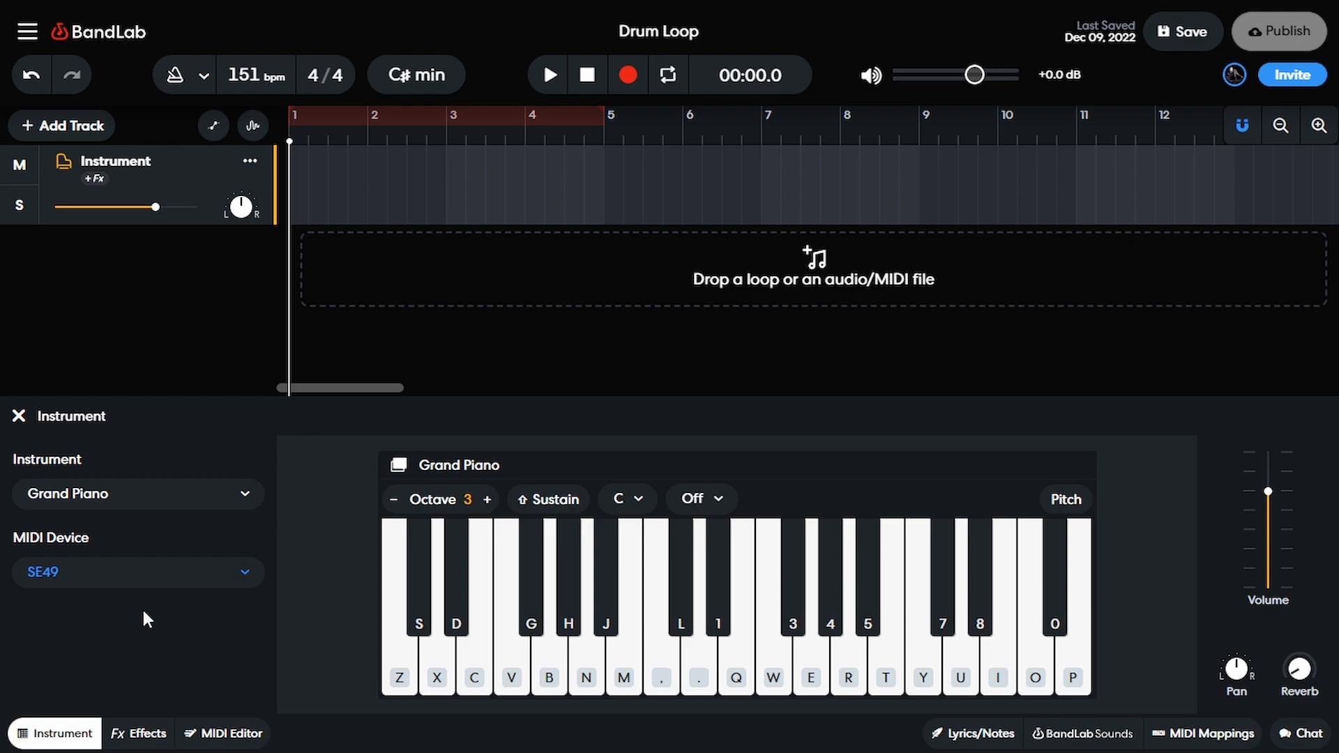
pyautogui.moveTo(203, 634)
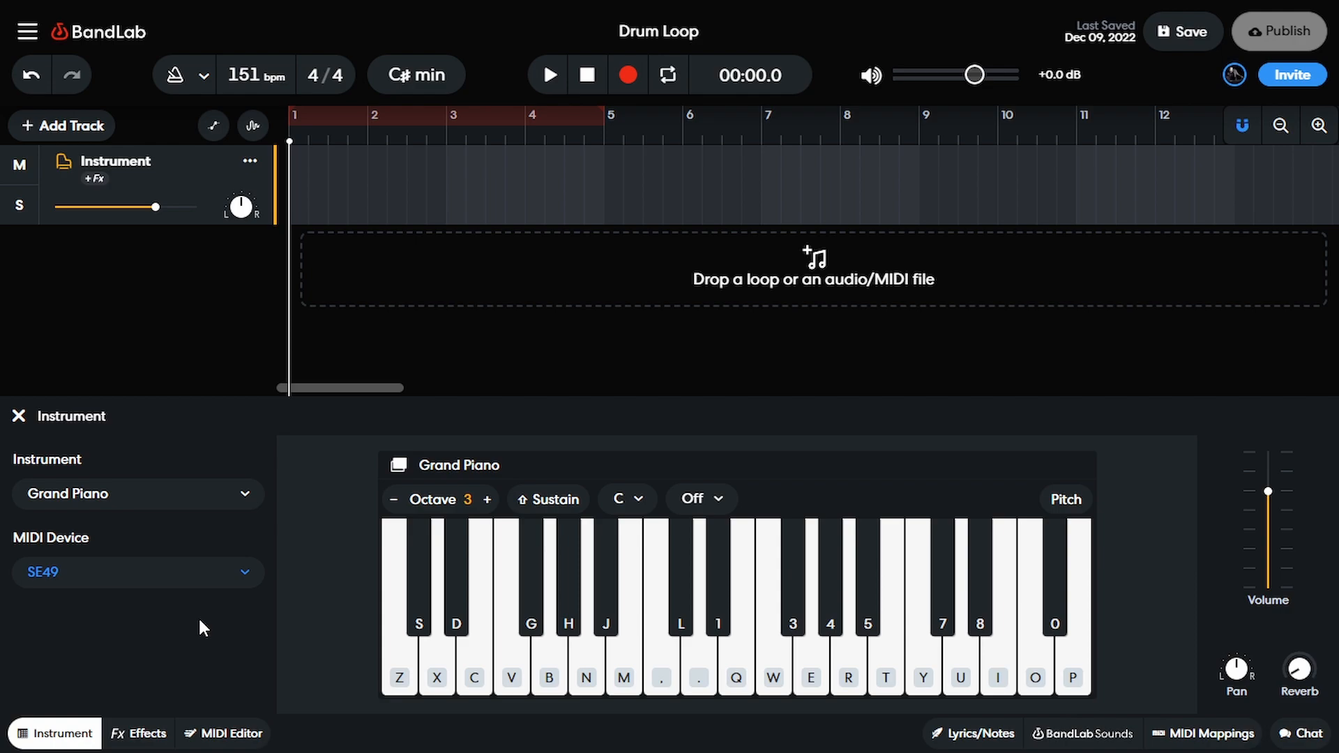
pyautogui.moveTo(966, 410)
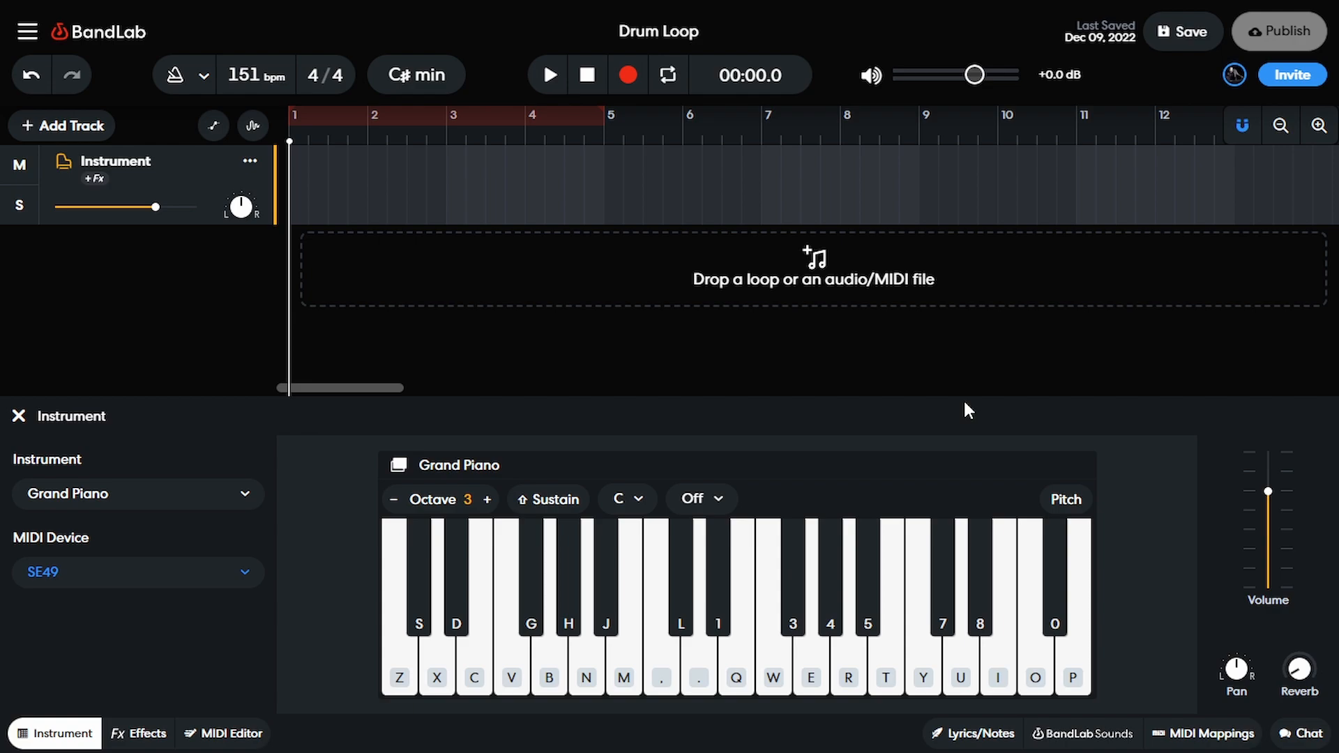